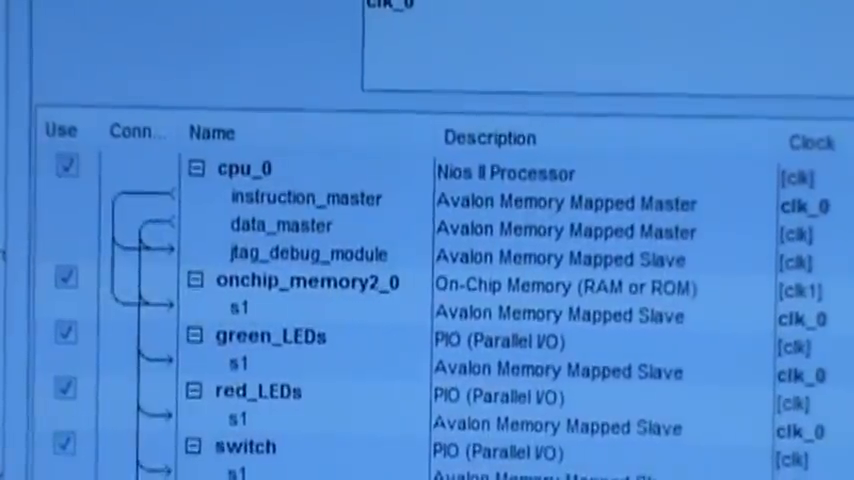
# Scroll the System Contents list to see timer_0 listed with the CPU, memory and PIOs.
pyautogui.scroll(-3)
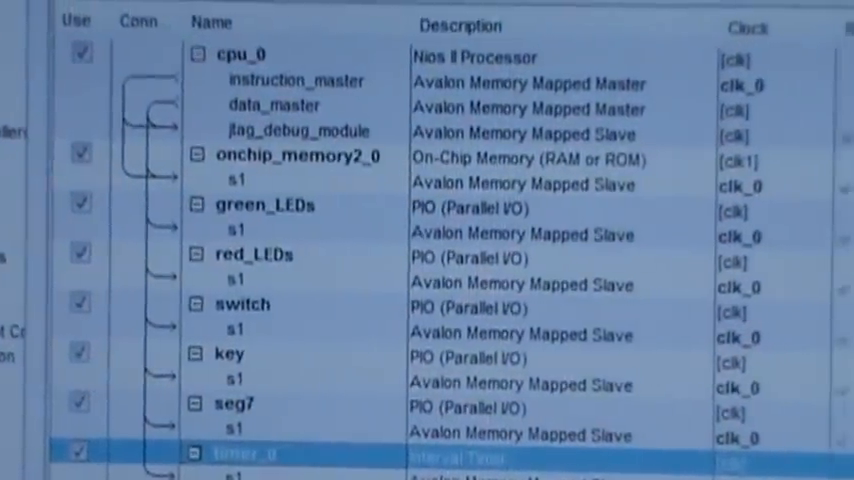
pyautogui.scroll(-3)
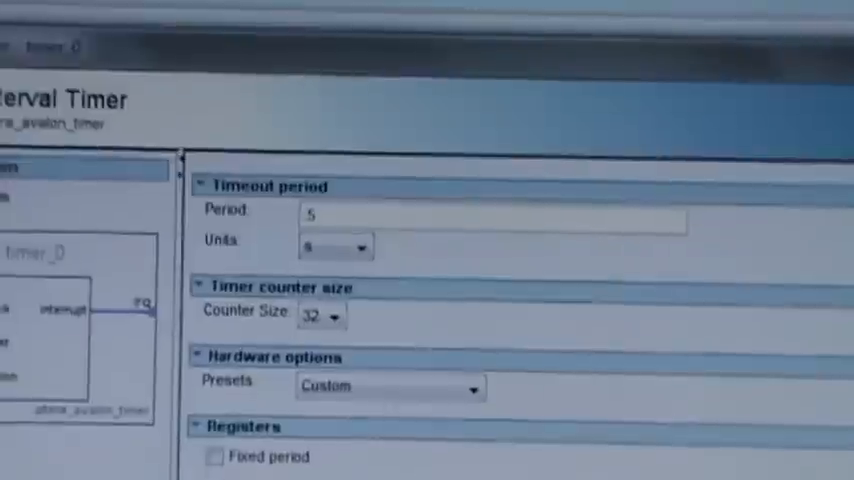
# Scroll through timer_0 settings: 5 s period, 32-bit counter, Custom preset, Readable snapshot enabled.
pyautogui.scroll(-3)
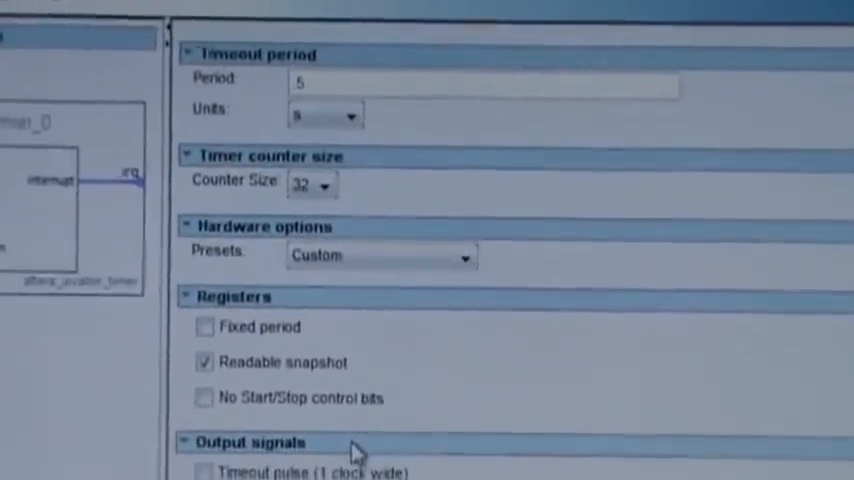
pyautogui.scroll(-3)
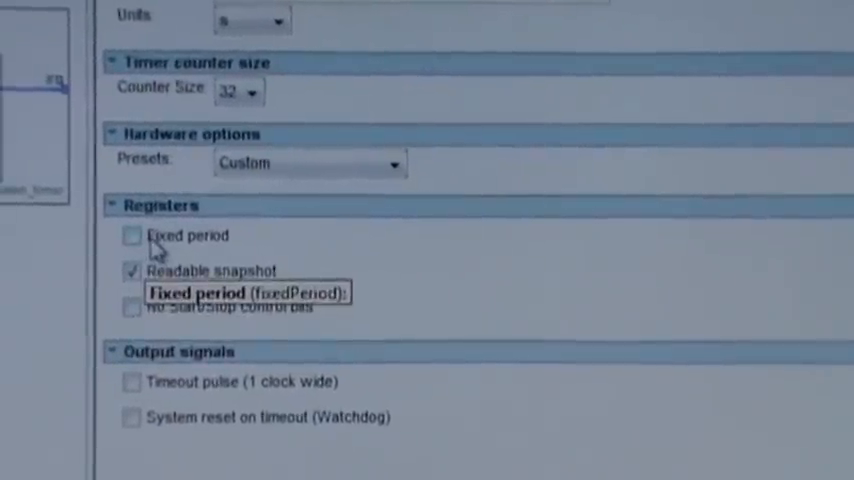
pyautogui.scroll(-3)
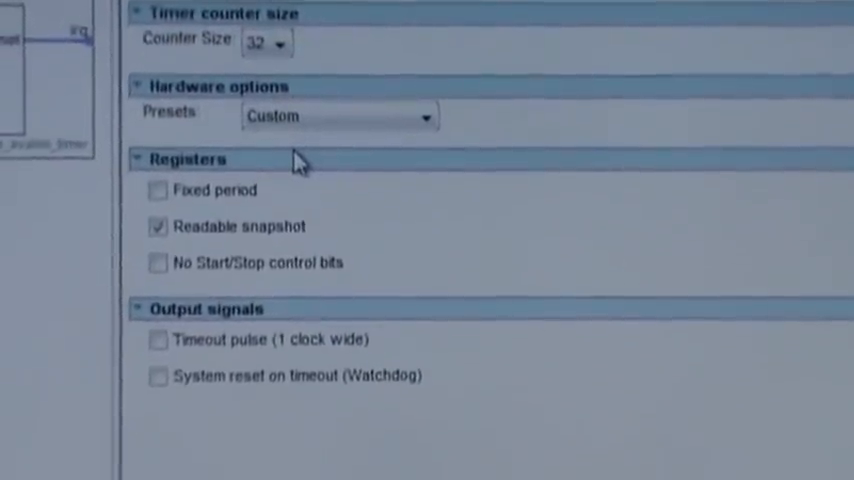
pyautogui.scroll(-3)
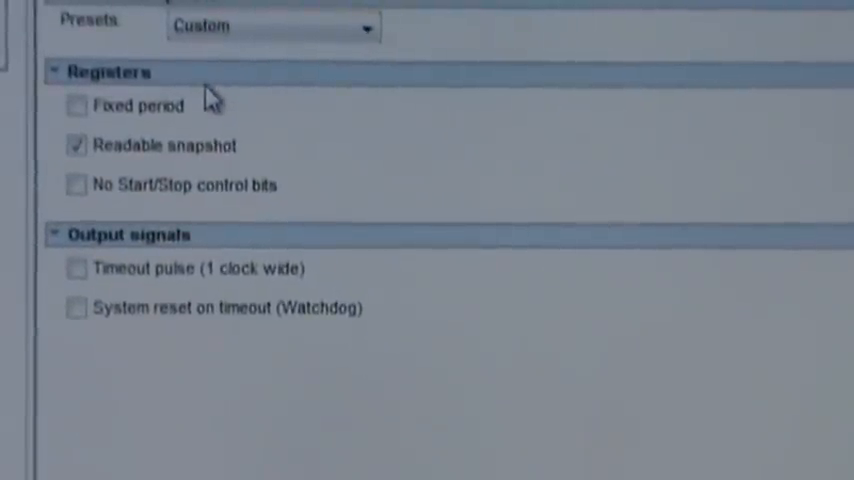
pyautogui.moveTo(200, 179)
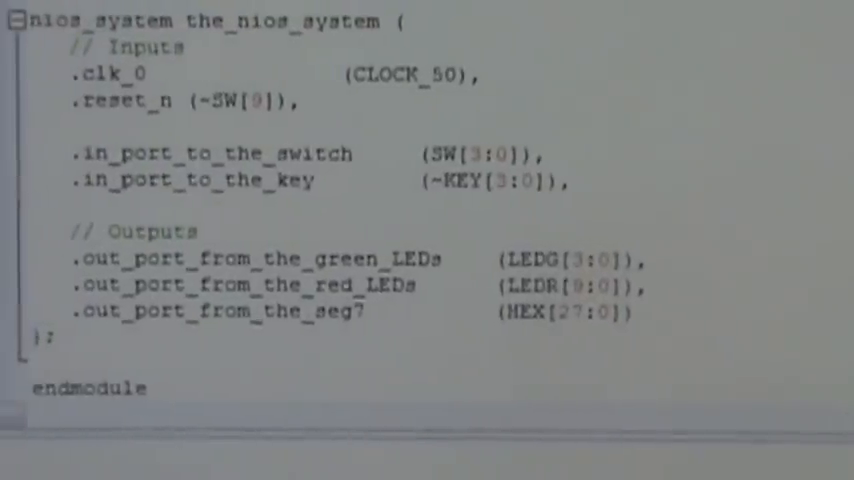
# Scroll the top-level Verilog to review the nios_system instantiation mapping CLOCK_50, SW, KEY, LEDG, LEDR and HEX.
pyautogui.scroll(-3)
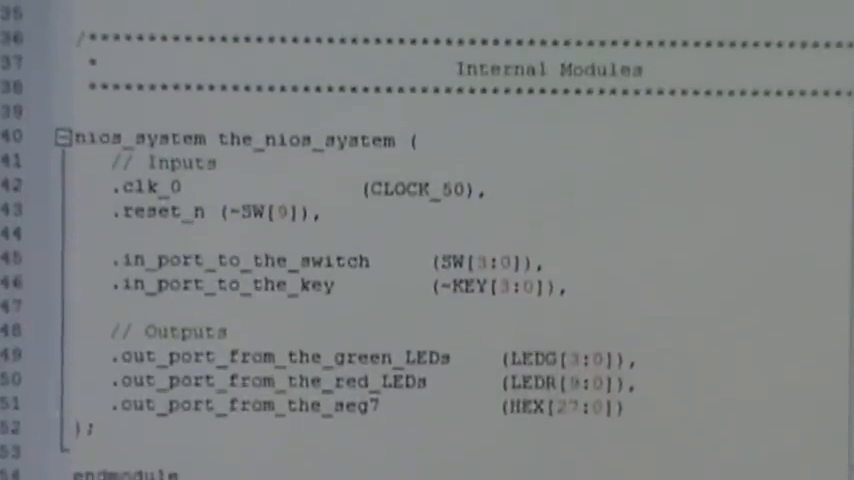
pyautogui.scroll(-3)
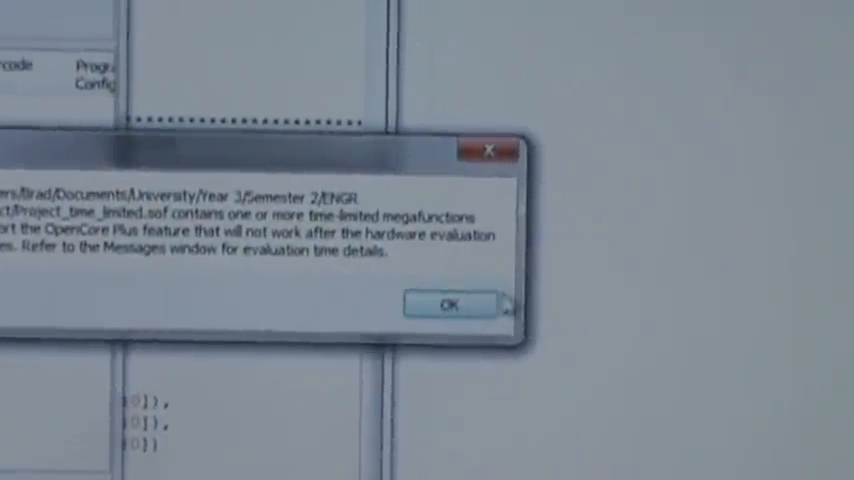
# Dismiss the OpenCore Plus time-limited warning so Project_time_limited.sof lists for EP2C20F484.
pyautogui.click(448, 305)
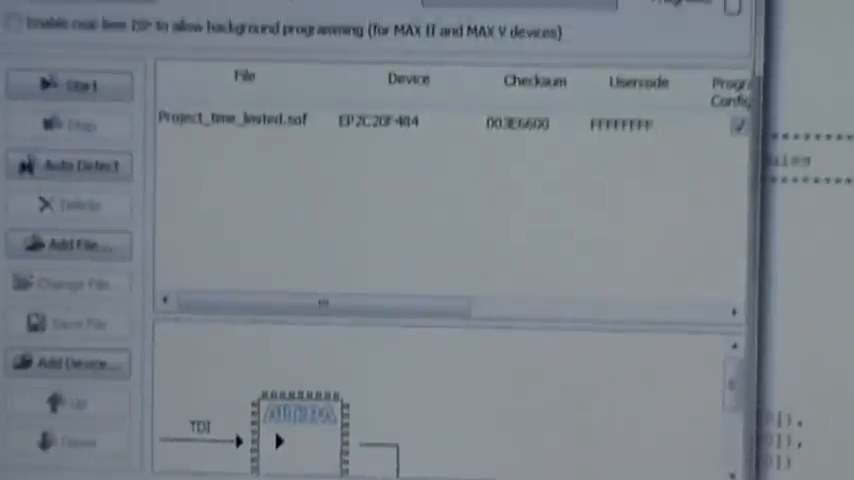